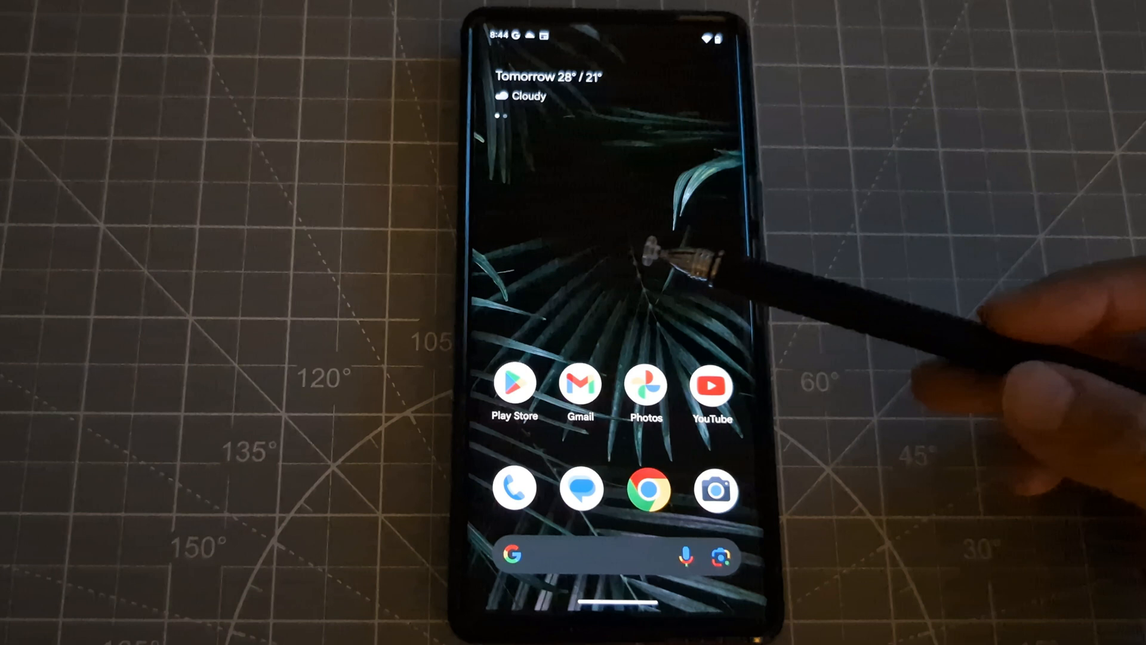
mouse_move(673, 234)
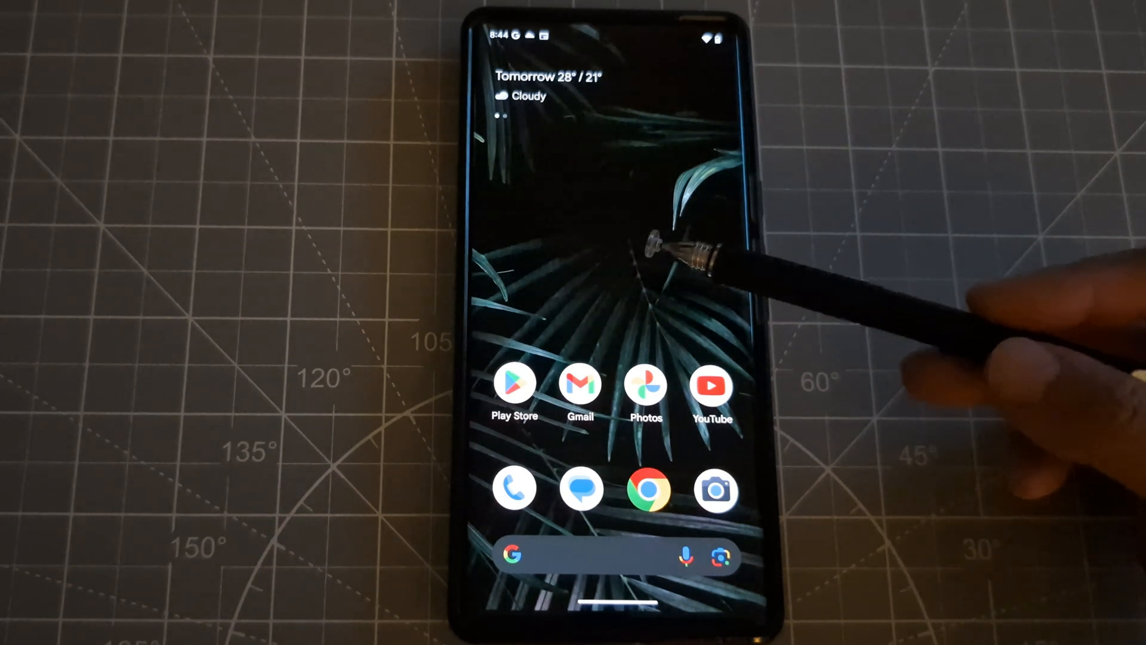
mouse_move(673, 234)
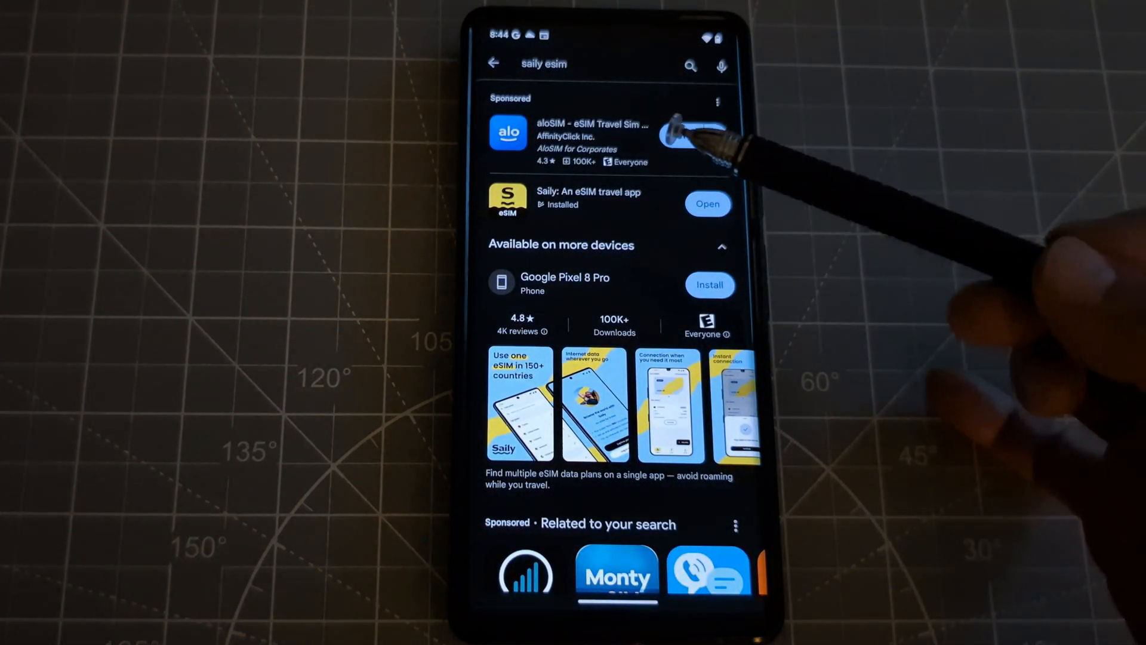
- Search Play Store for "saily esim" and confirm Saily shows as Installed
left_click(690, 136)
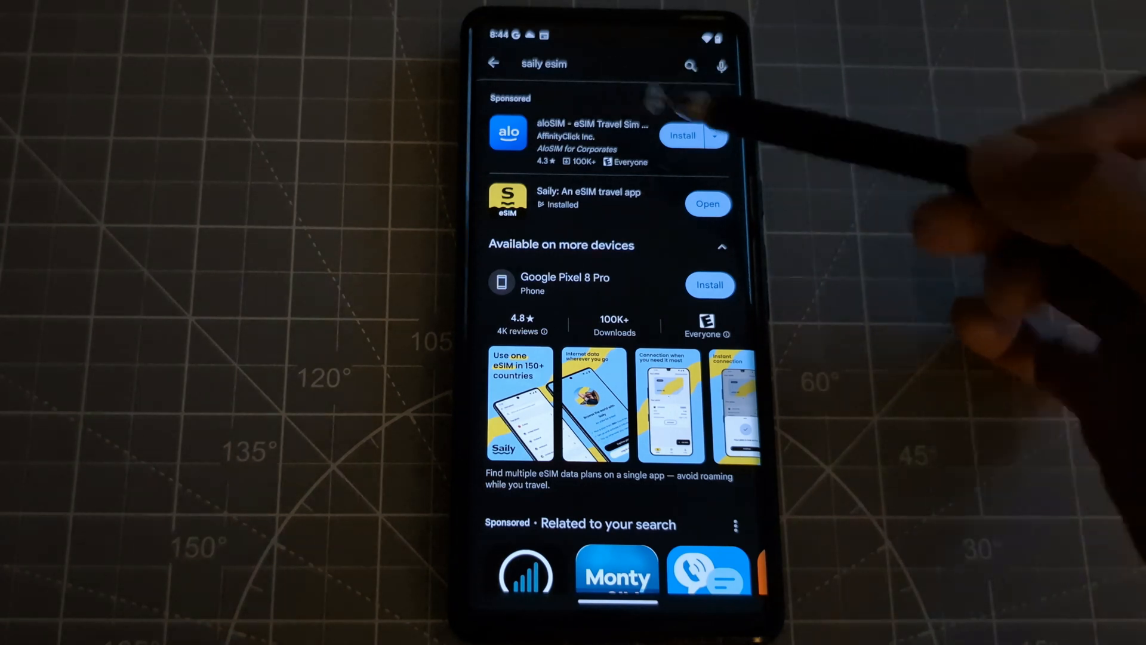
mouse_move(705, 285)
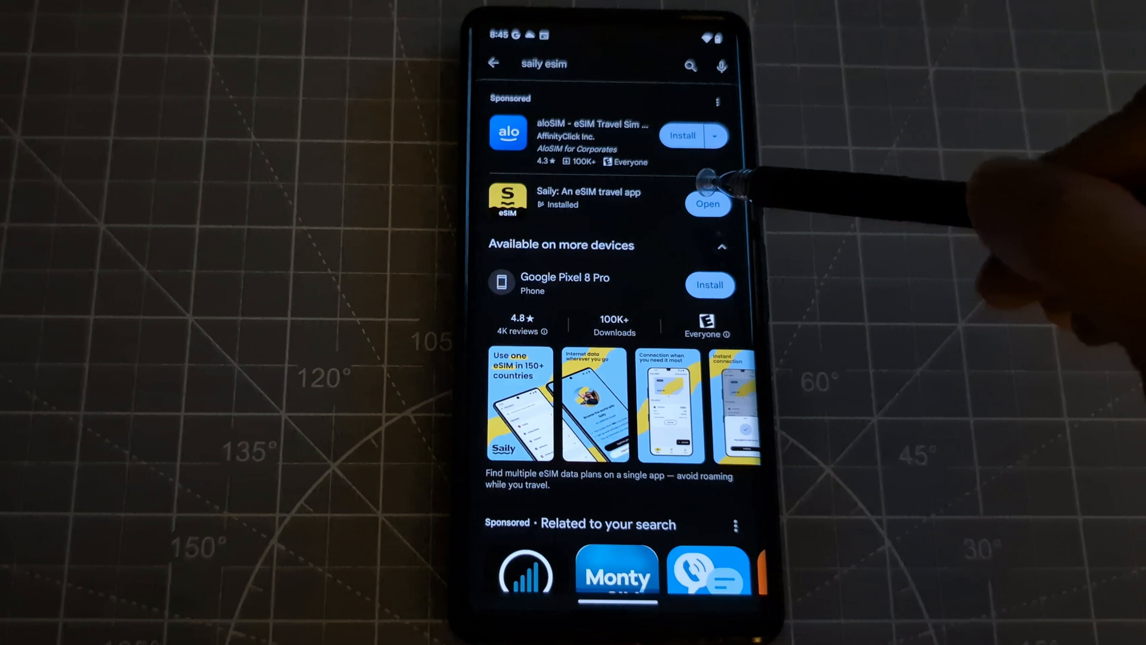
- Launch Saily from its Play Store listing and go to Explore plans for the destinations list
left_click(706, 204)
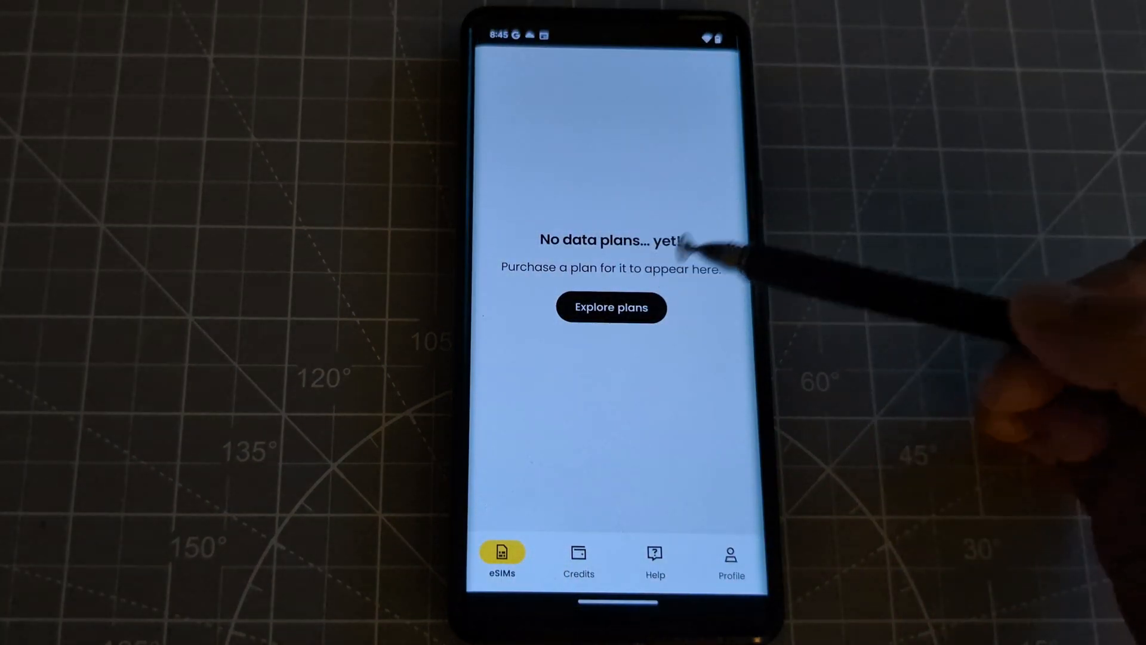
left_click(612, 307)
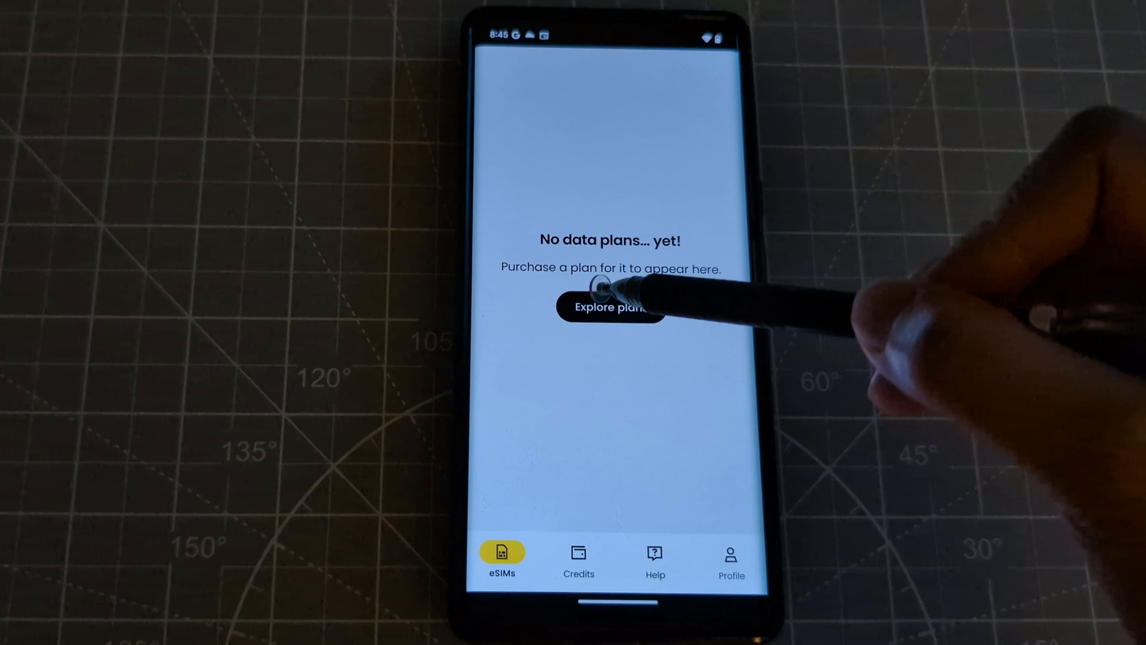
left_click(610, 307)
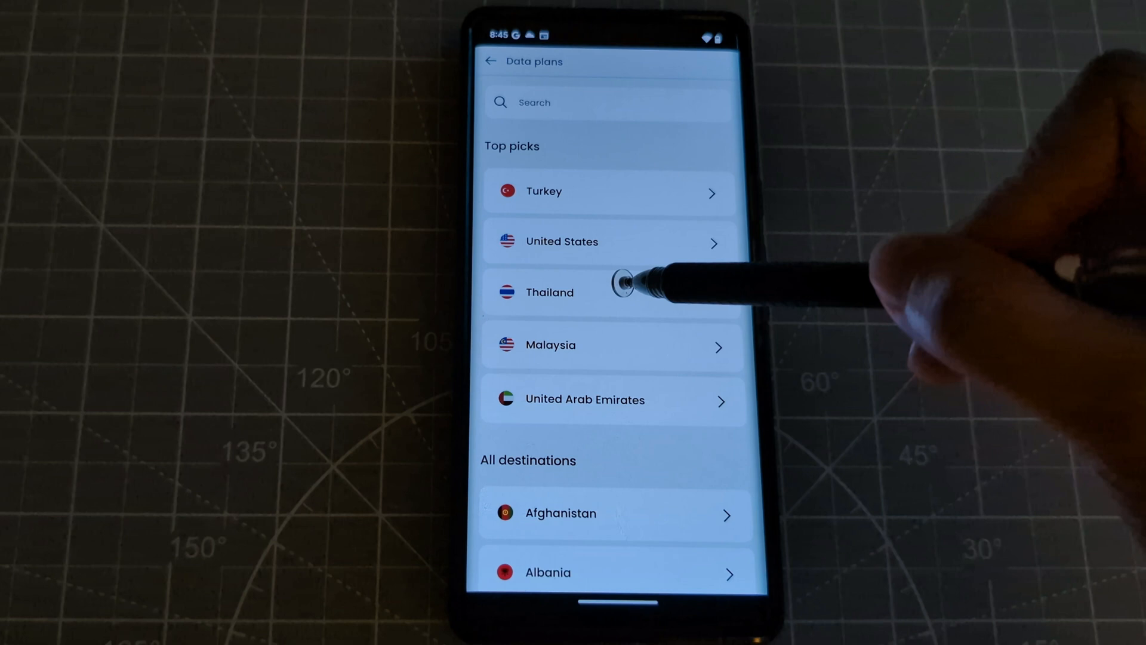
- Pick Thailand's 3 GB / 30 days plan at $4.99 and continue to the checkout order summary
left_click(610, 292)
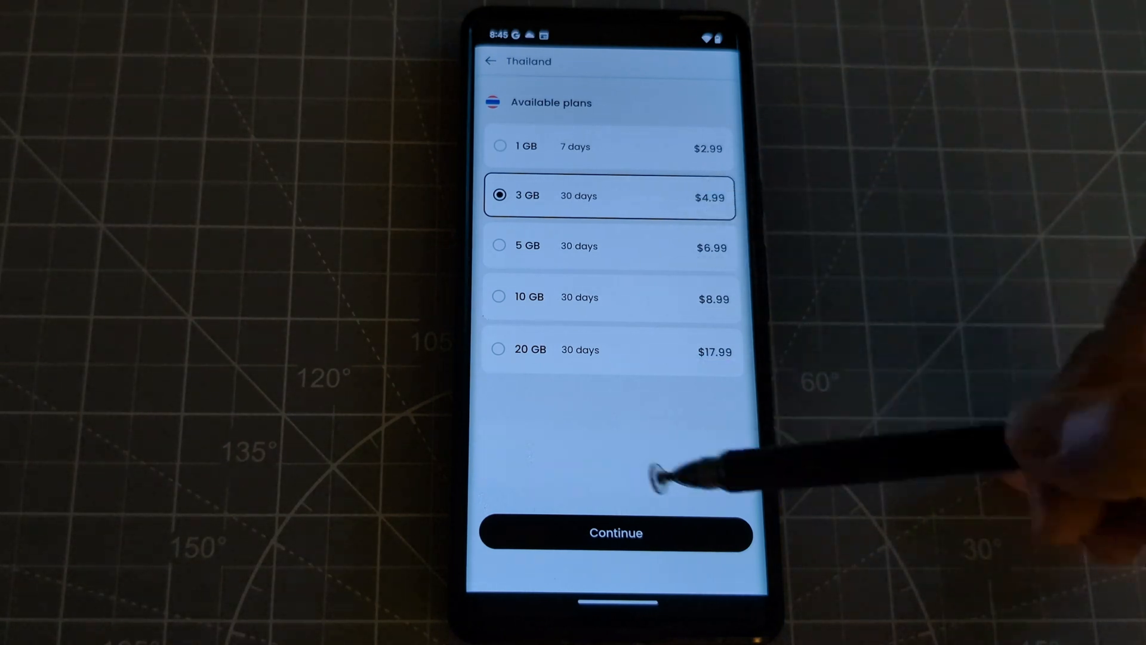
left_click(615, 533)
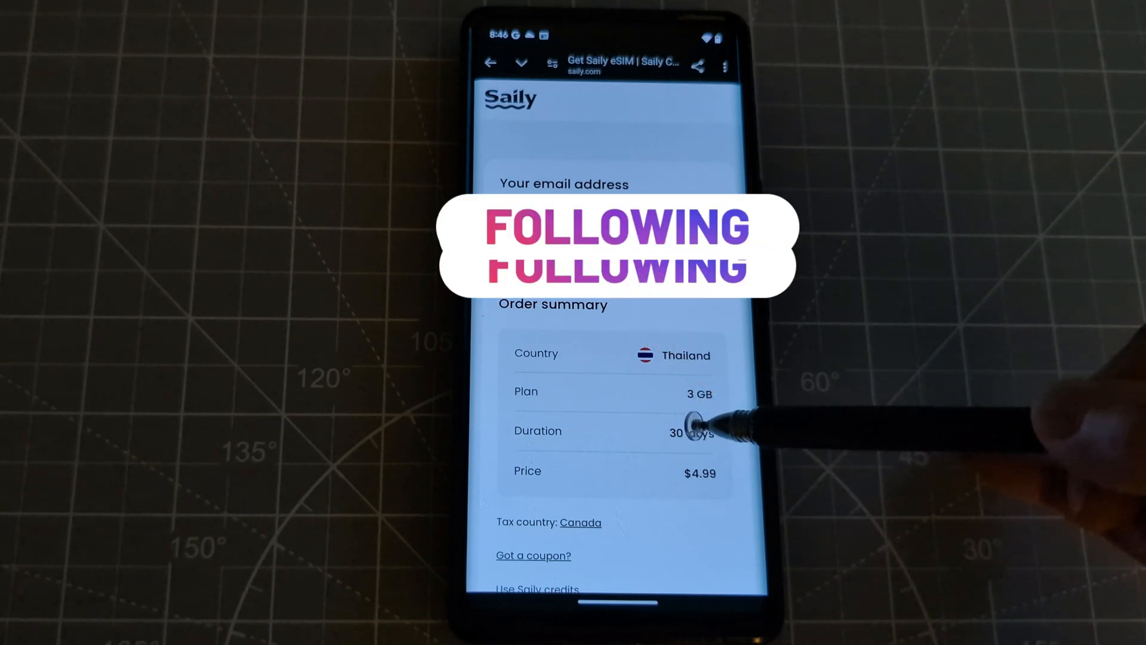
- Pay for the Thailand 3 GB plan by credit or debit card and complete the order
scroll("down", 3)
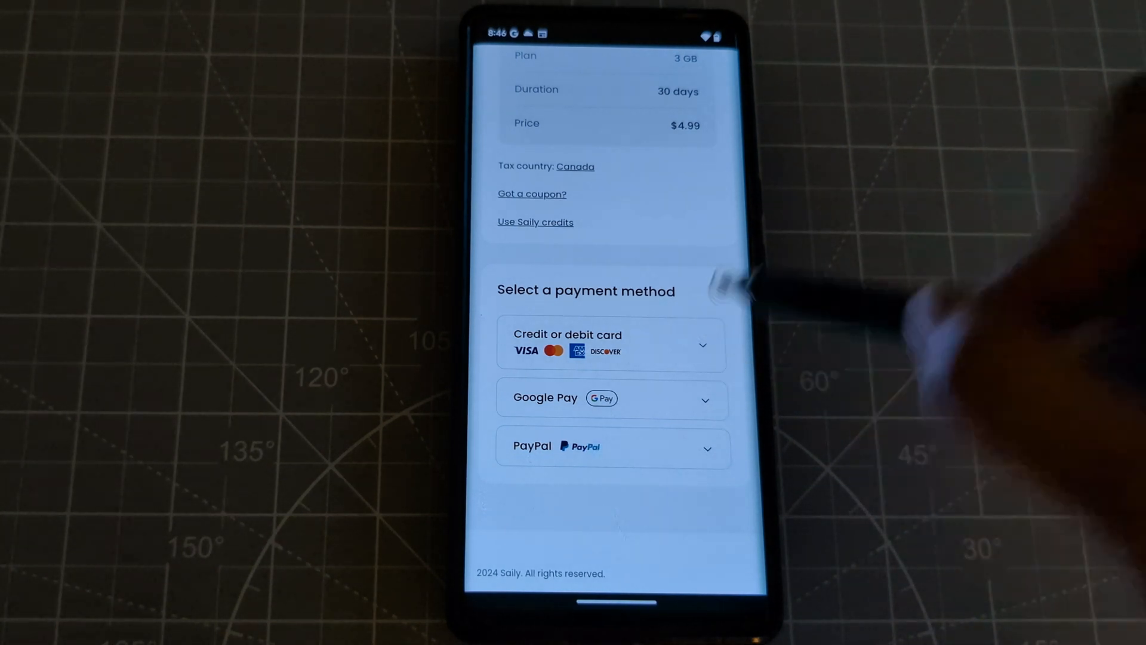
left_click(610, 345)
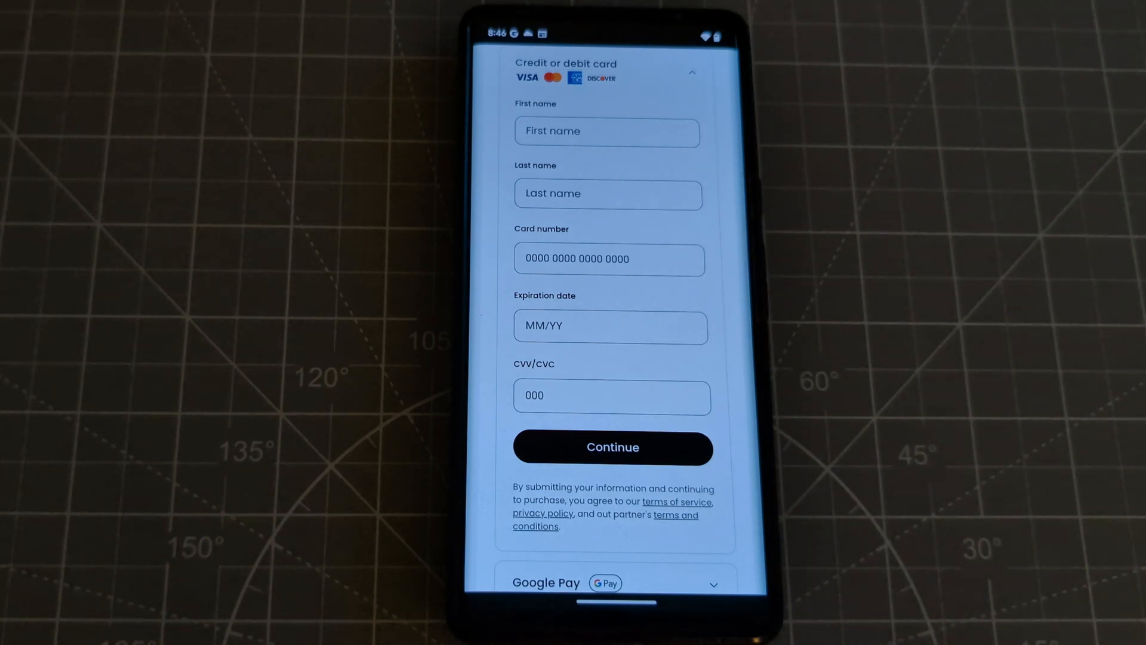
left_click(612, 447)
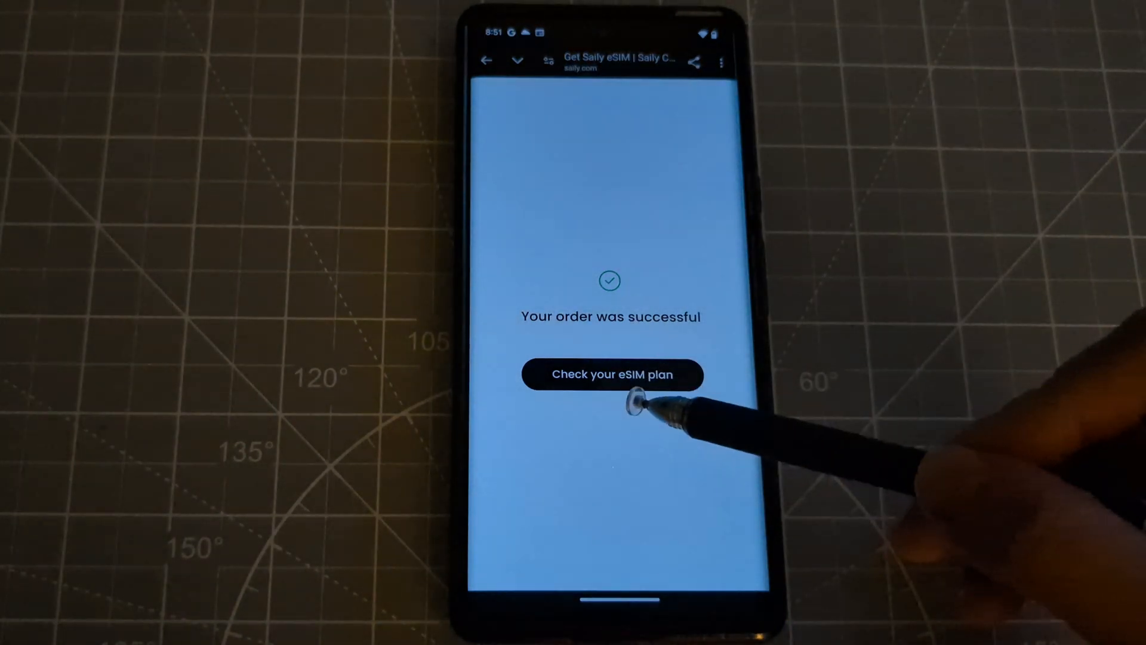
- Install eSIM #1 on the phone from the purchased plan, allowing the carrier setup prompt
left_click(611, 374)
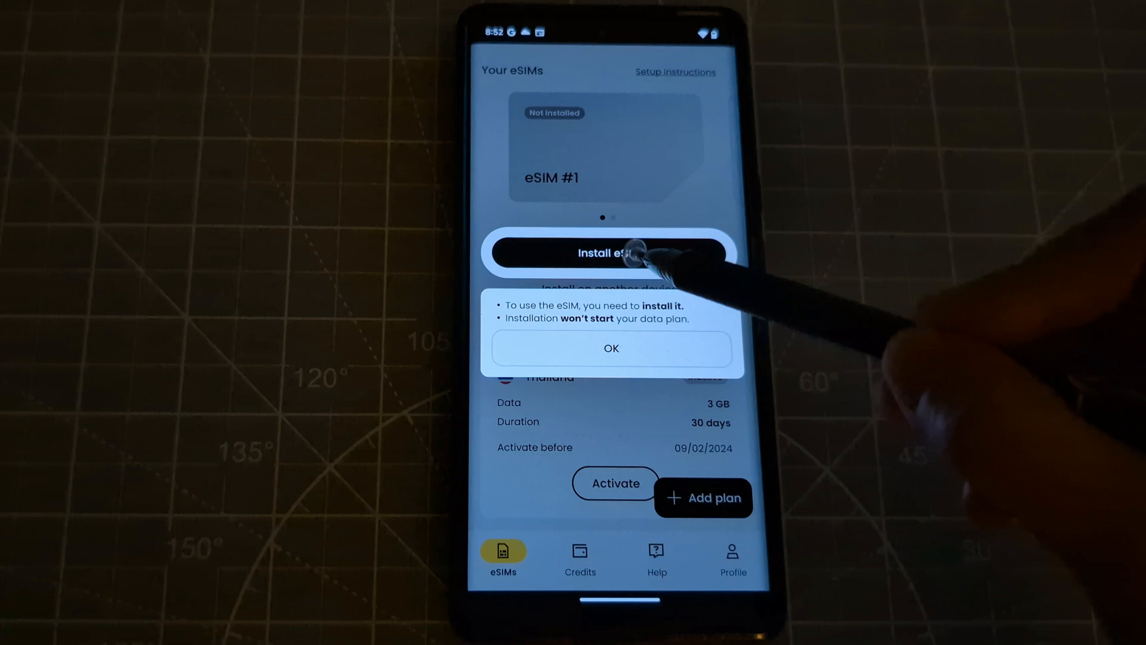
left_click(611, 349)
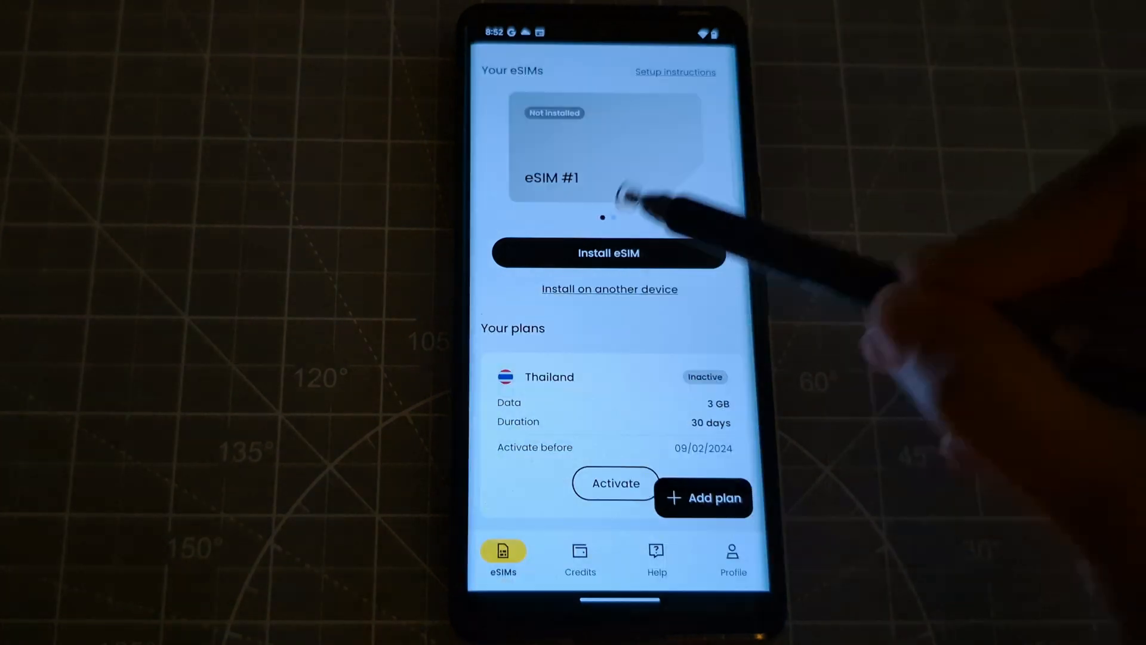
left_click(609, 253)
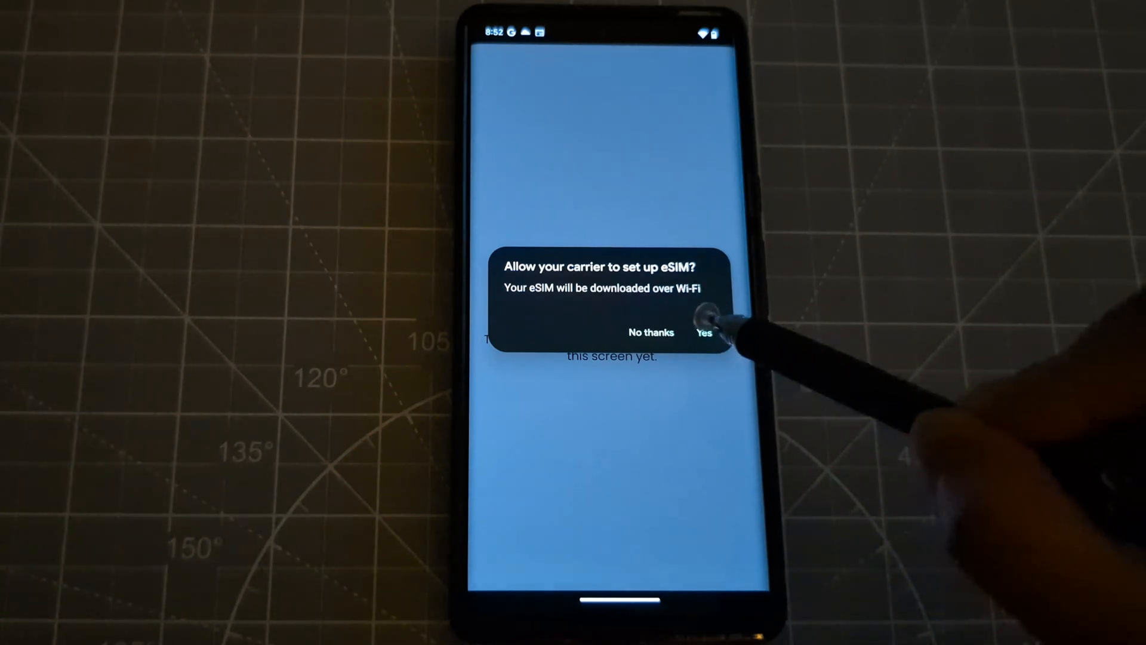
left_click(703, 332)
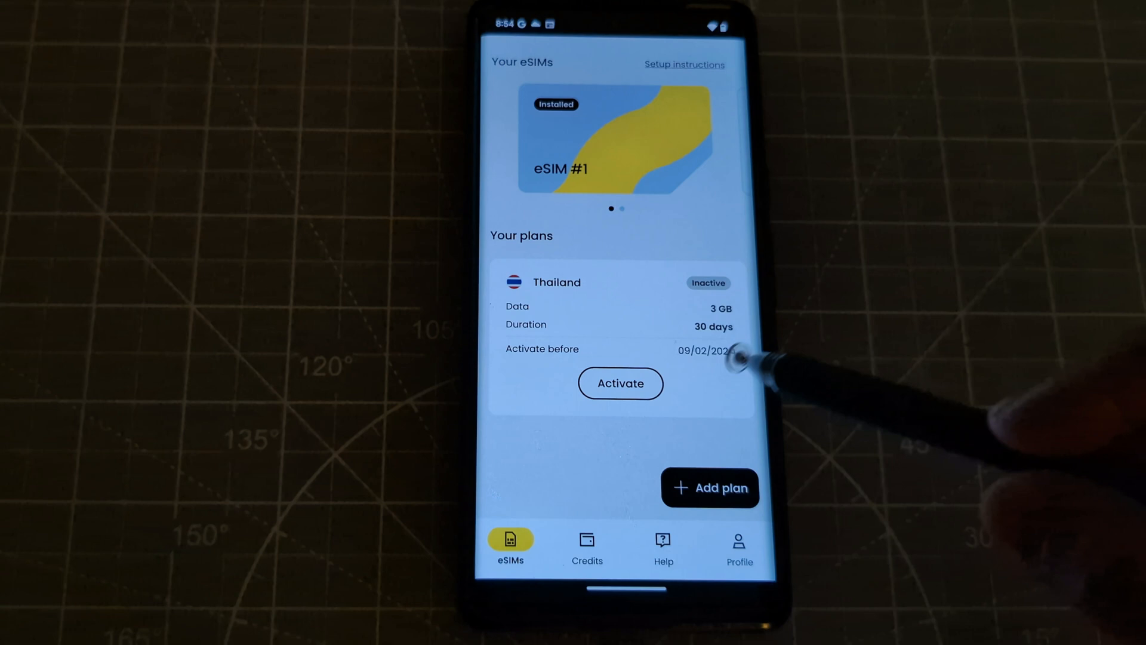
mouse_move(746, 352)
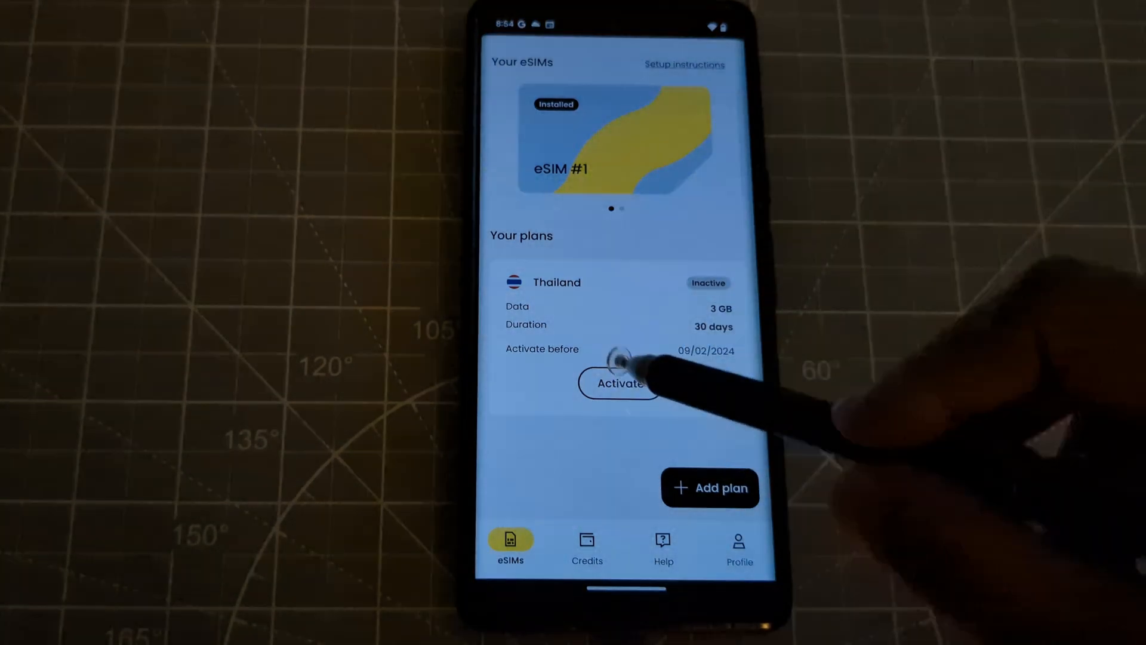
- Activate the Thailand 3 GB plan, then view eSIM #1 and bring up its setup instructions
left_click(618, 383)
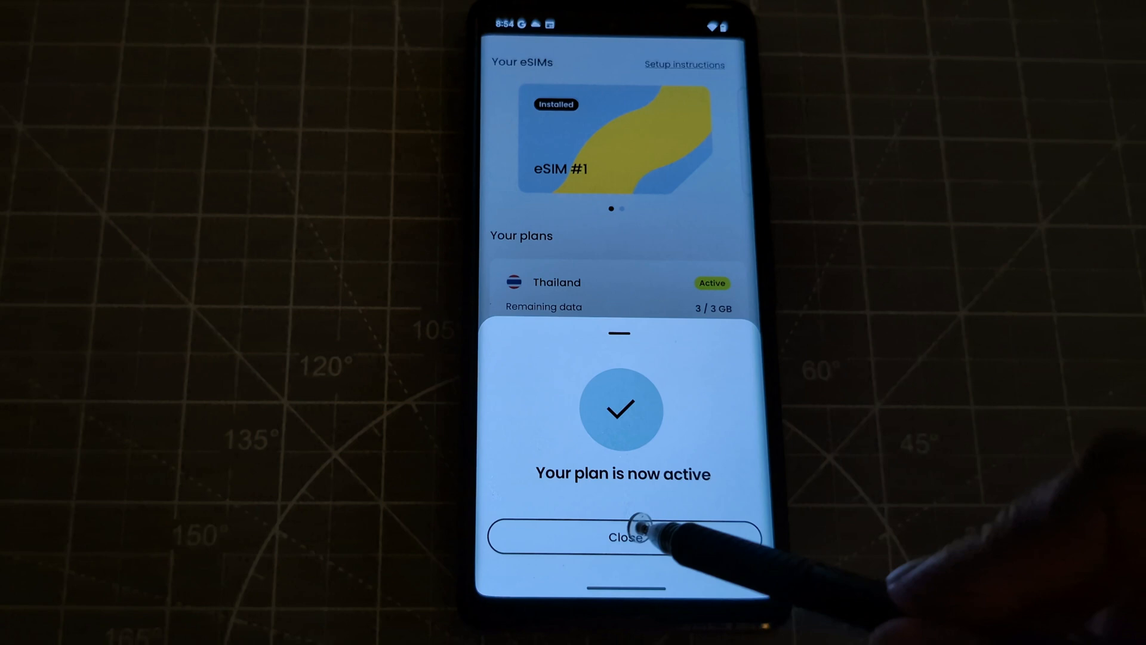
left_click(623, 535)
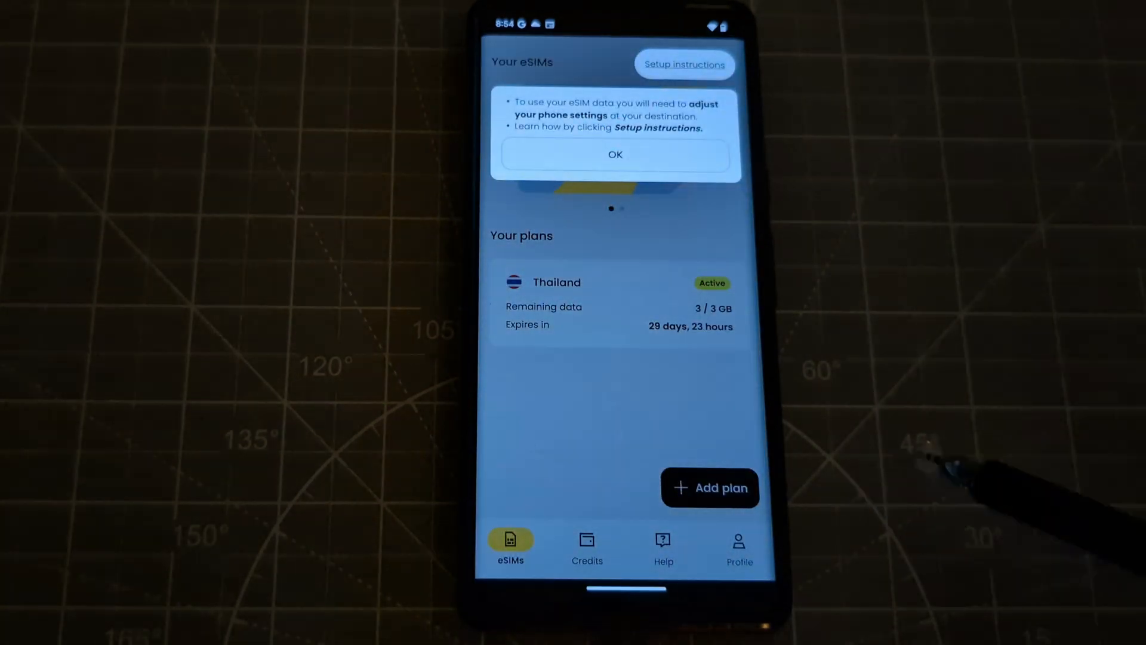
mouse_move(687, 131)
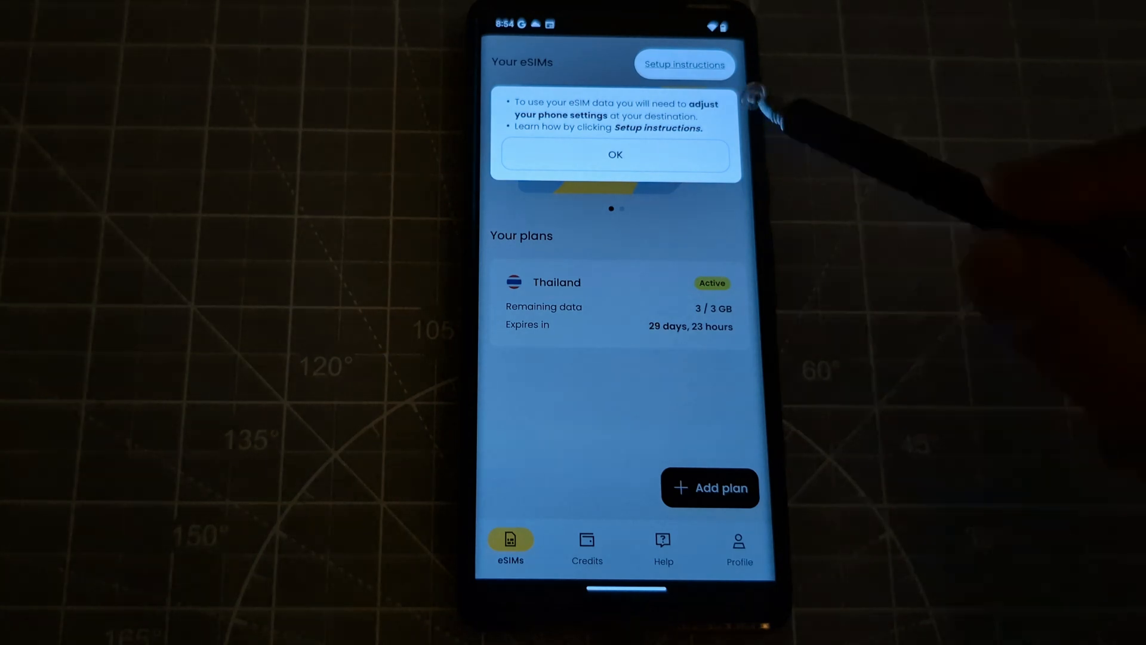
mouse_move(723, 124)
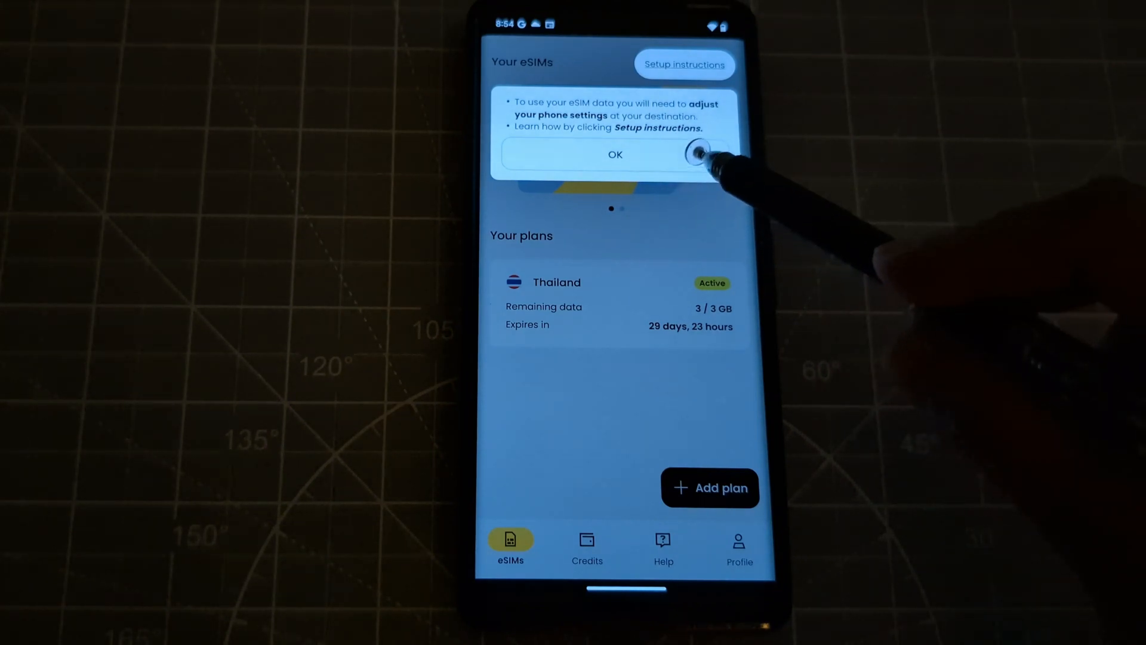
left_click(615, 154)
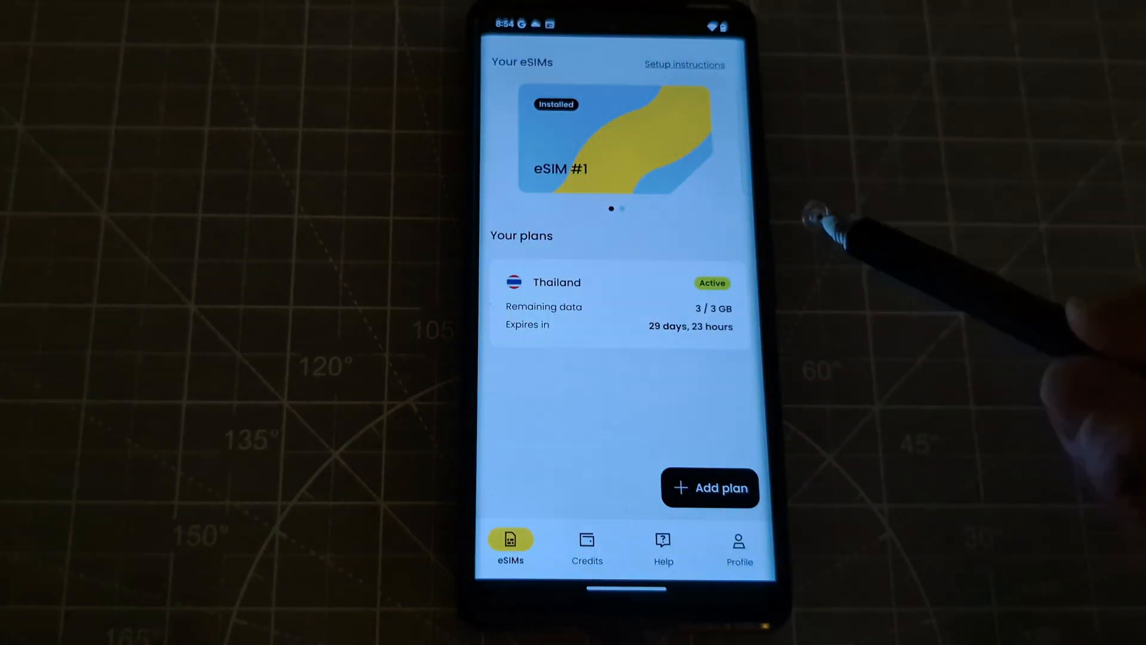
left_click(684, 65)
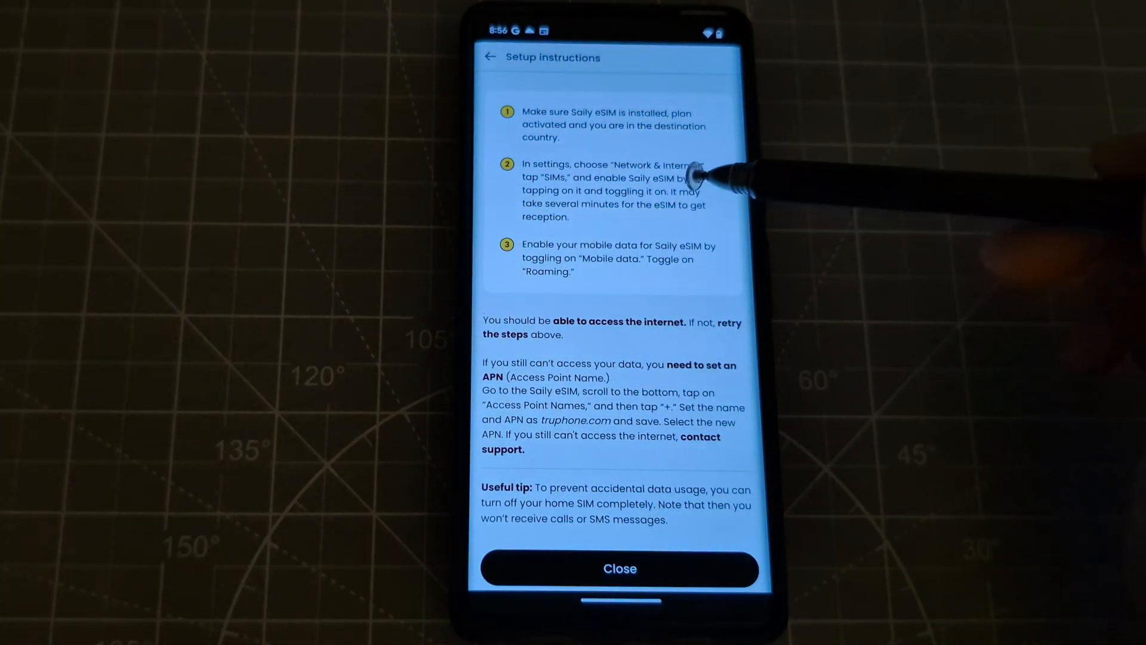
mouse_move(651, 153)
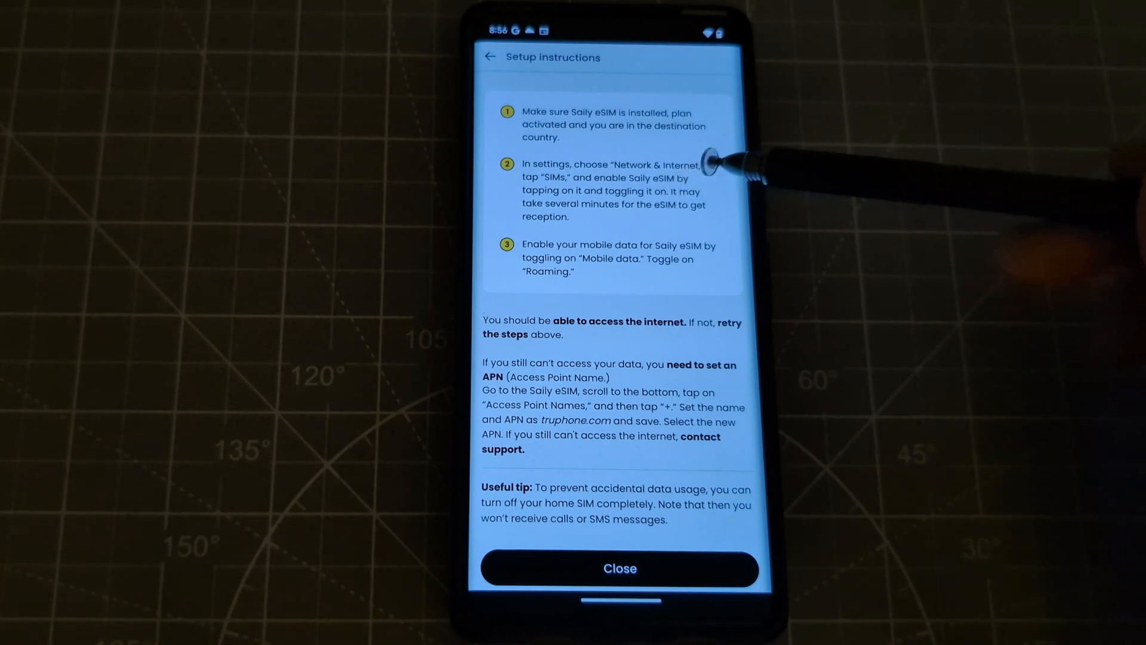
mouse_move(702, 168)
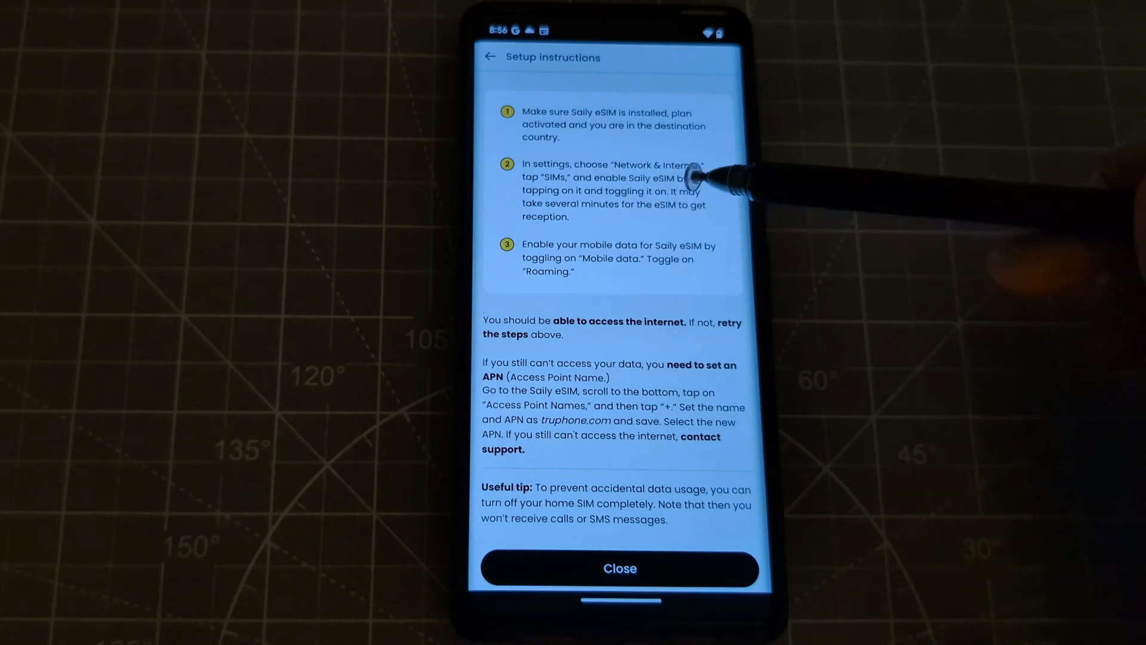
mouse_move(709, 176)
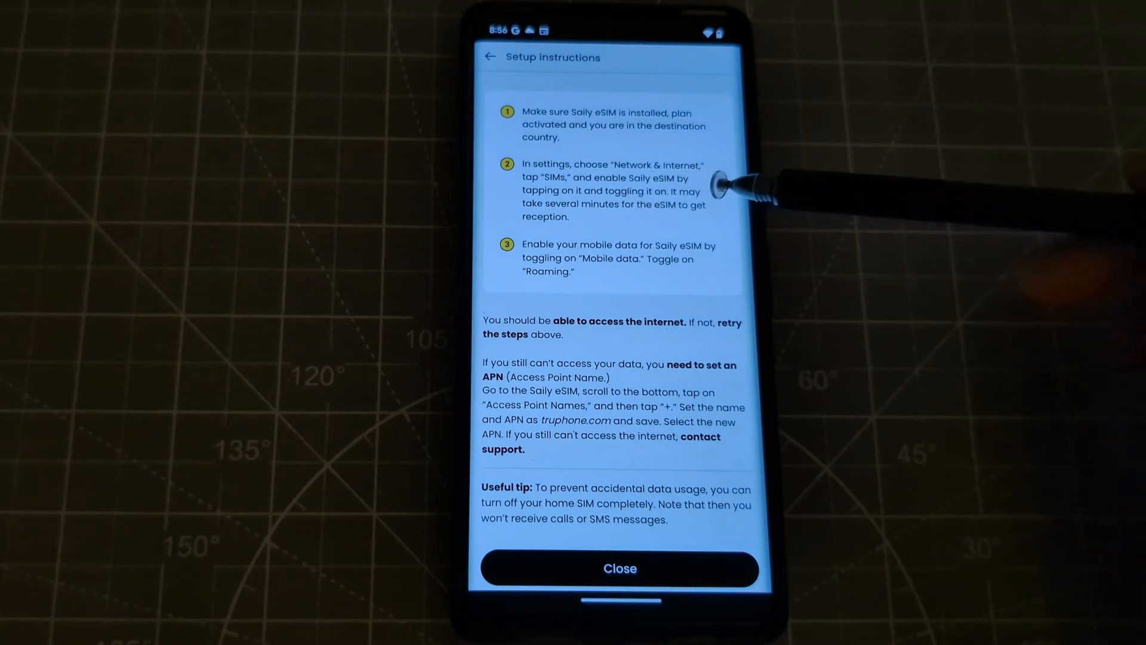
mouse_move(724, 197)
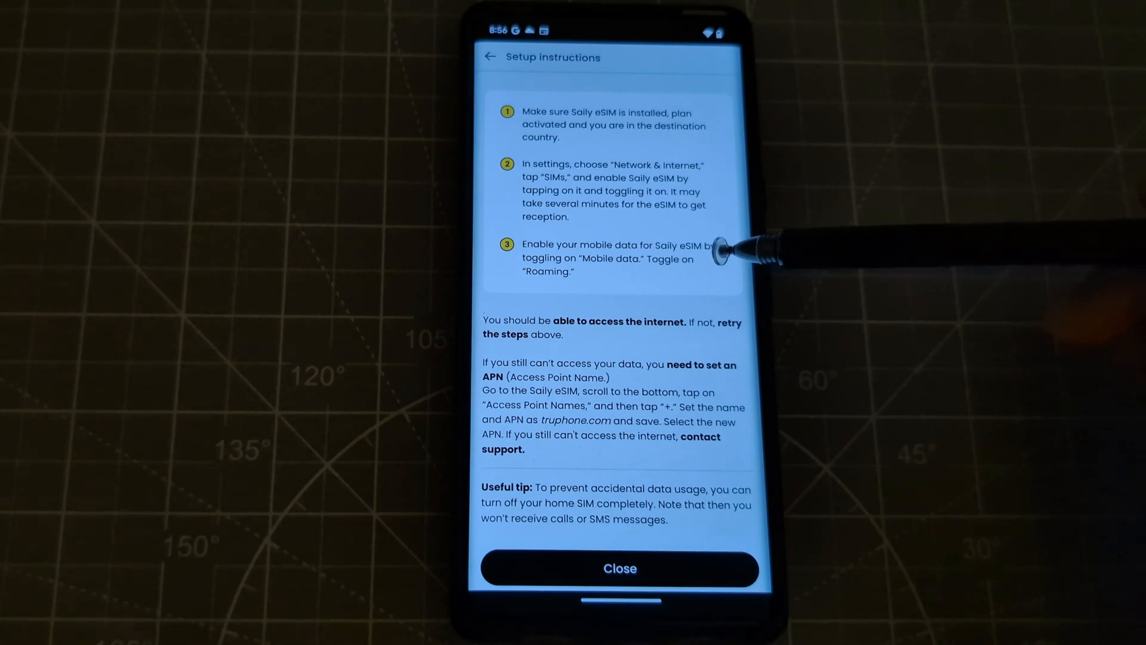
mouse_move(716, 252)
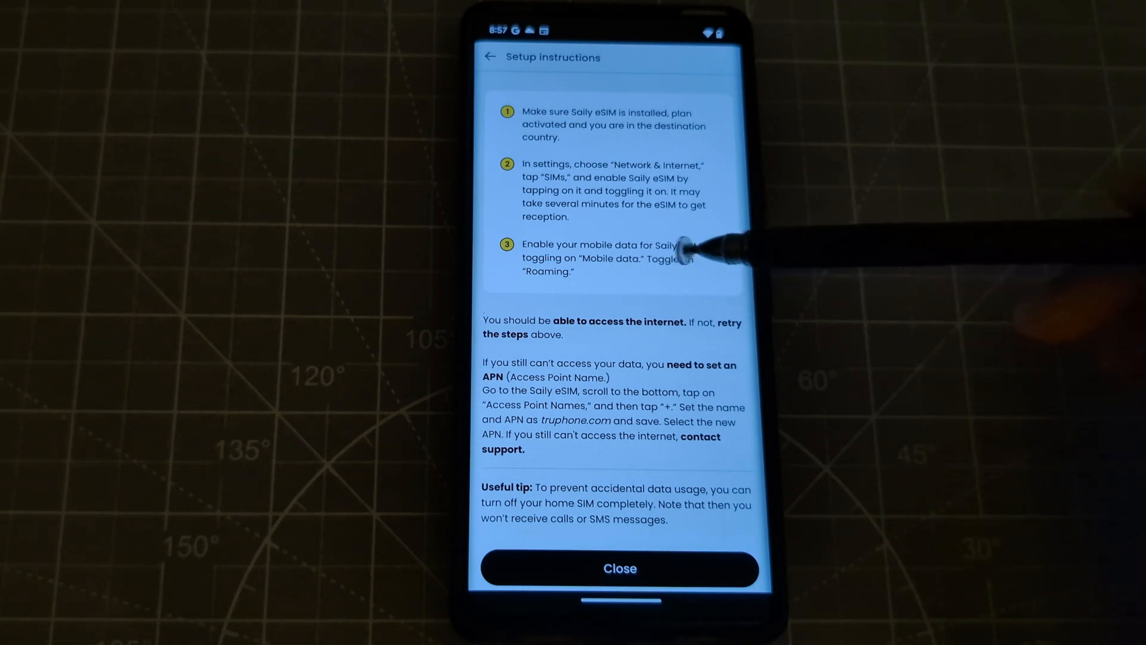
mouse_move(694, 190)
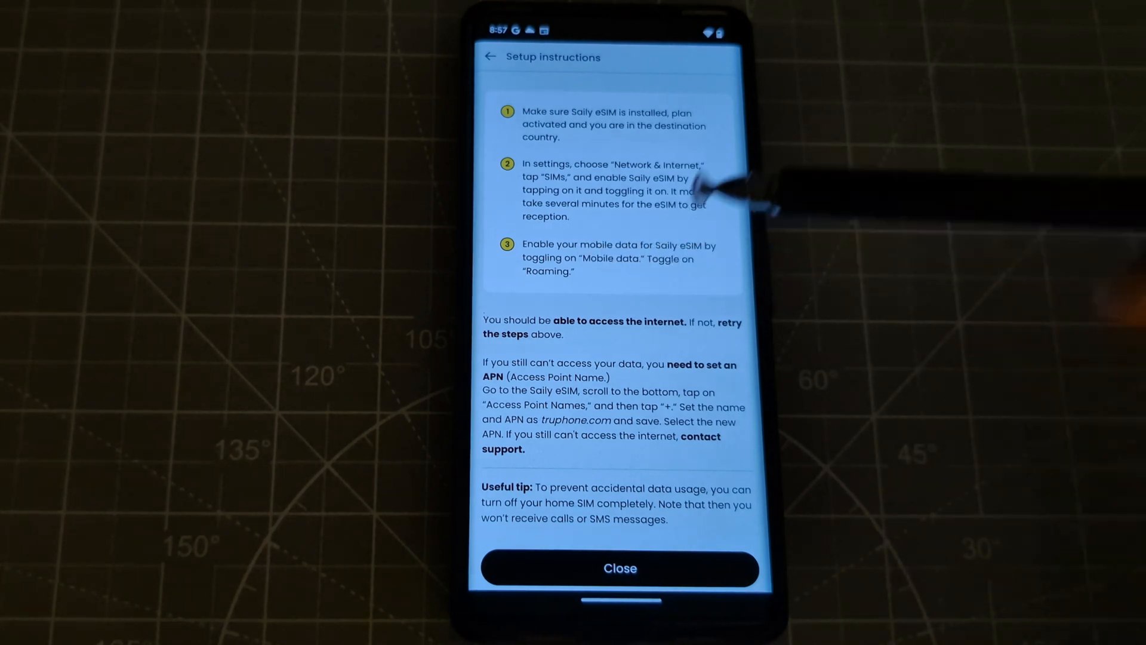
mouse_move(673, 322)
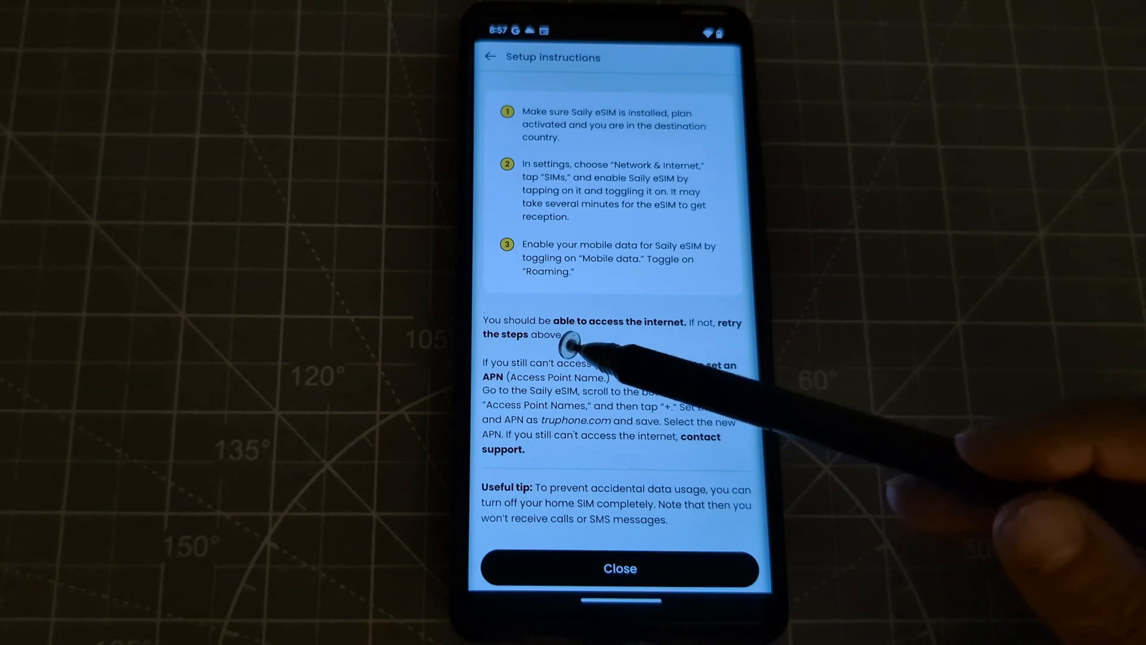
mouse_move(658, 341)
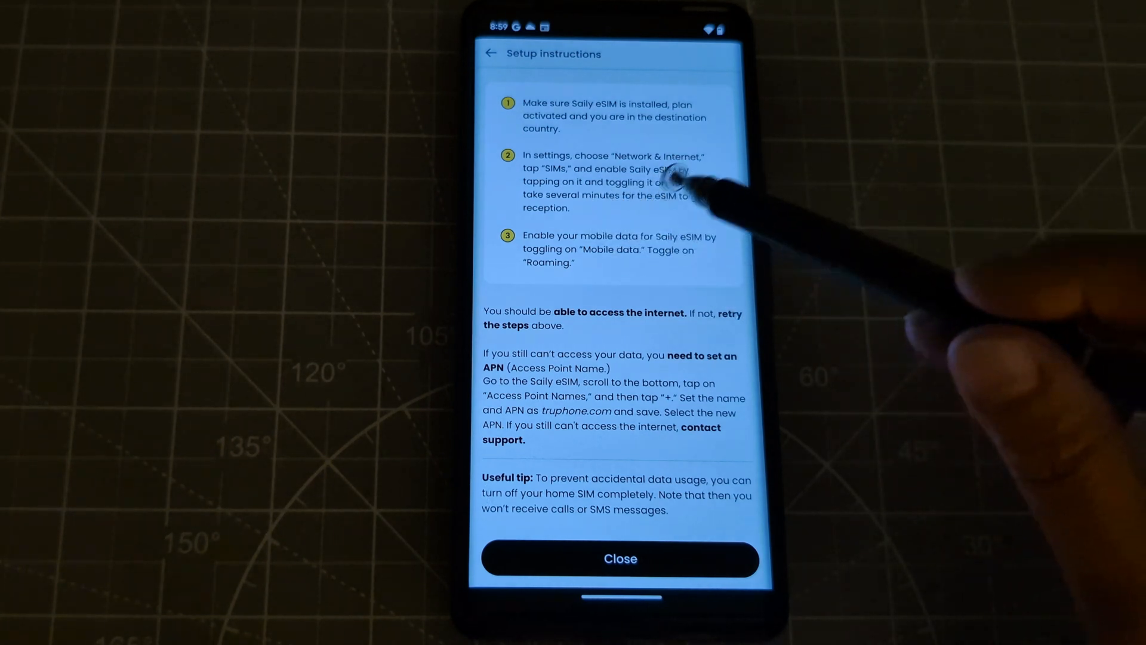
mouse_move(713, 234)
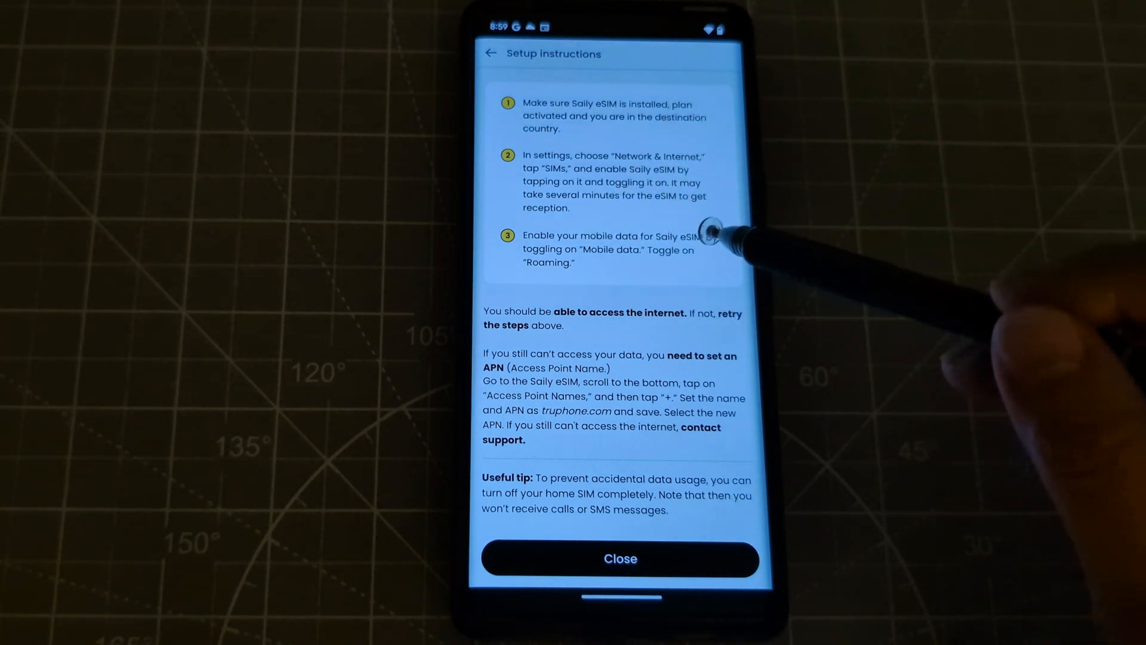
- Close the eSIM setup instructions after reading the three steps
left_click(620, 559)
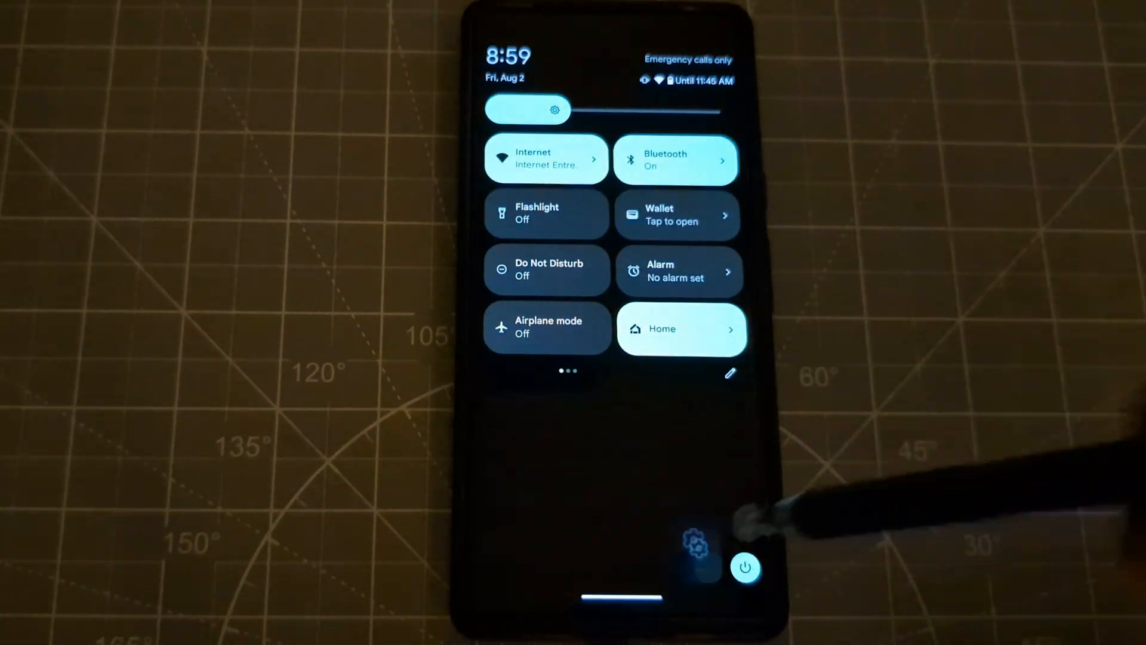
- Go from Quick Settings to Network & internet > SIMs, where the 1GLOBAL eSIM is off
left_click(694, 547)
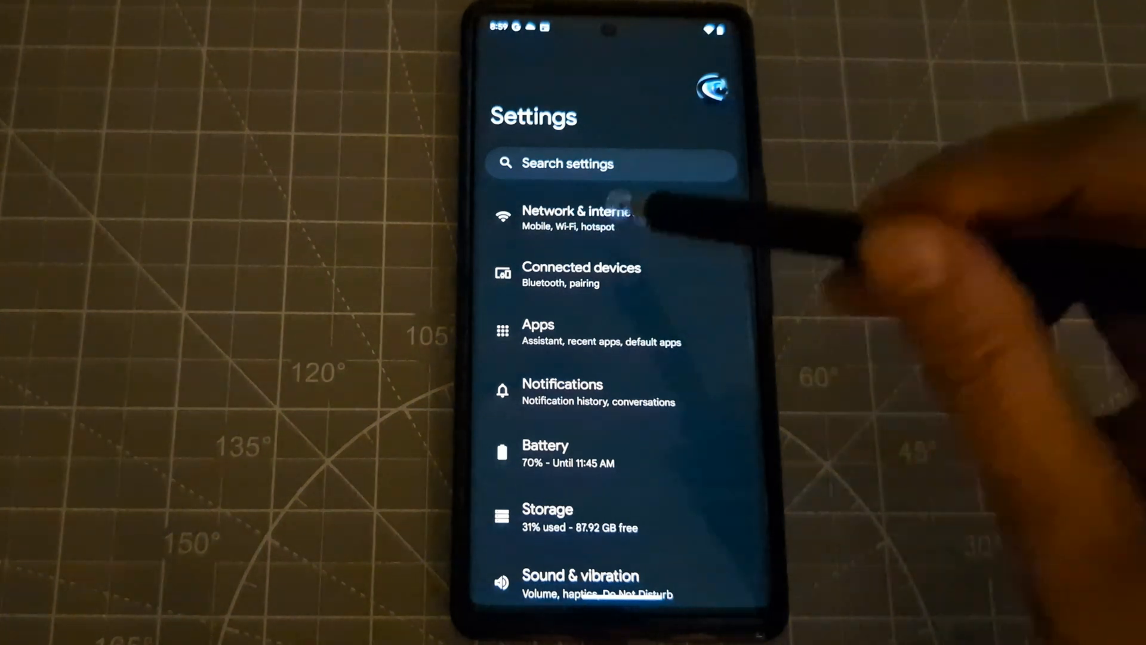
left_click(577, 217)
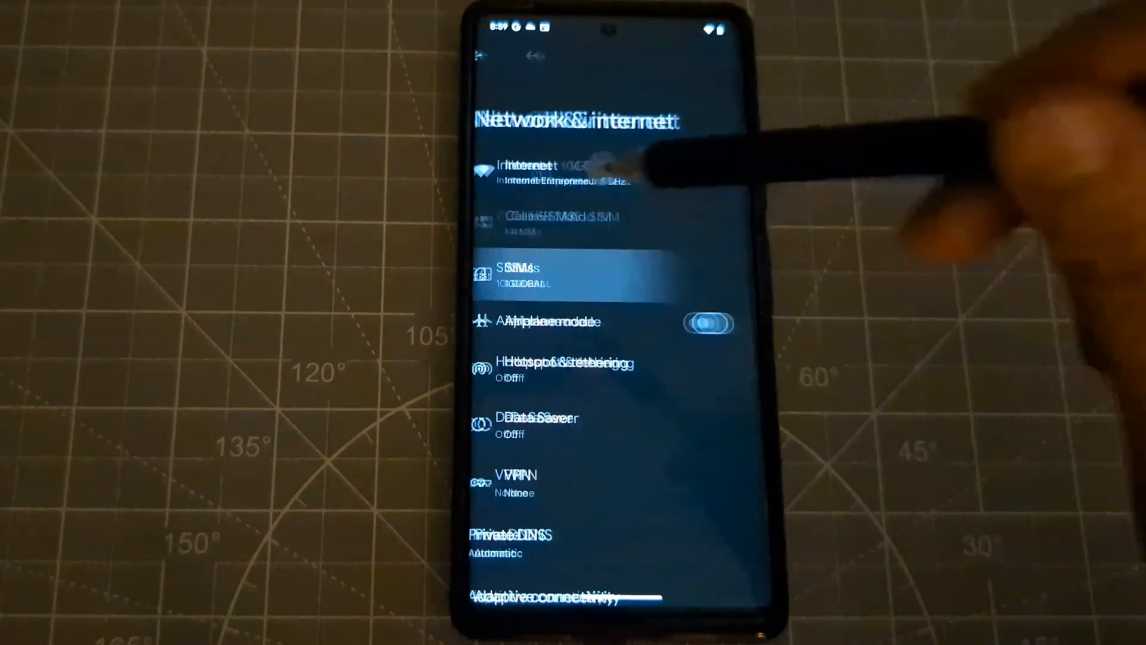
left_click(516, 274)
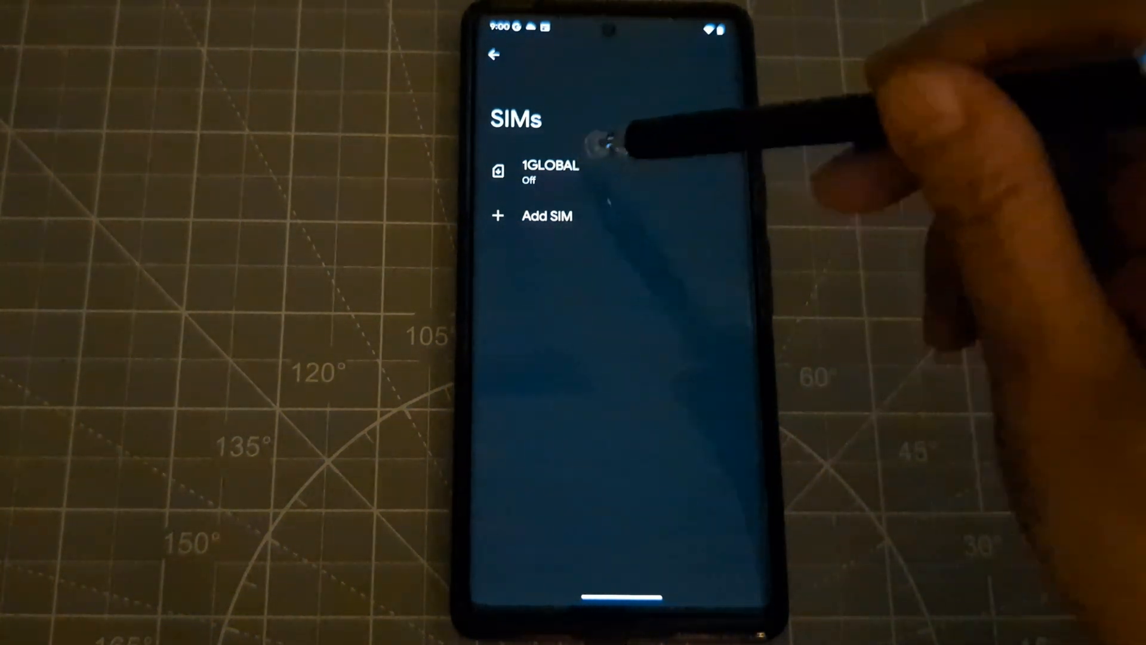
- On the 1GLOBAL eSIM's page, switch Use this SIM on and confirm
left_click(550, 171)
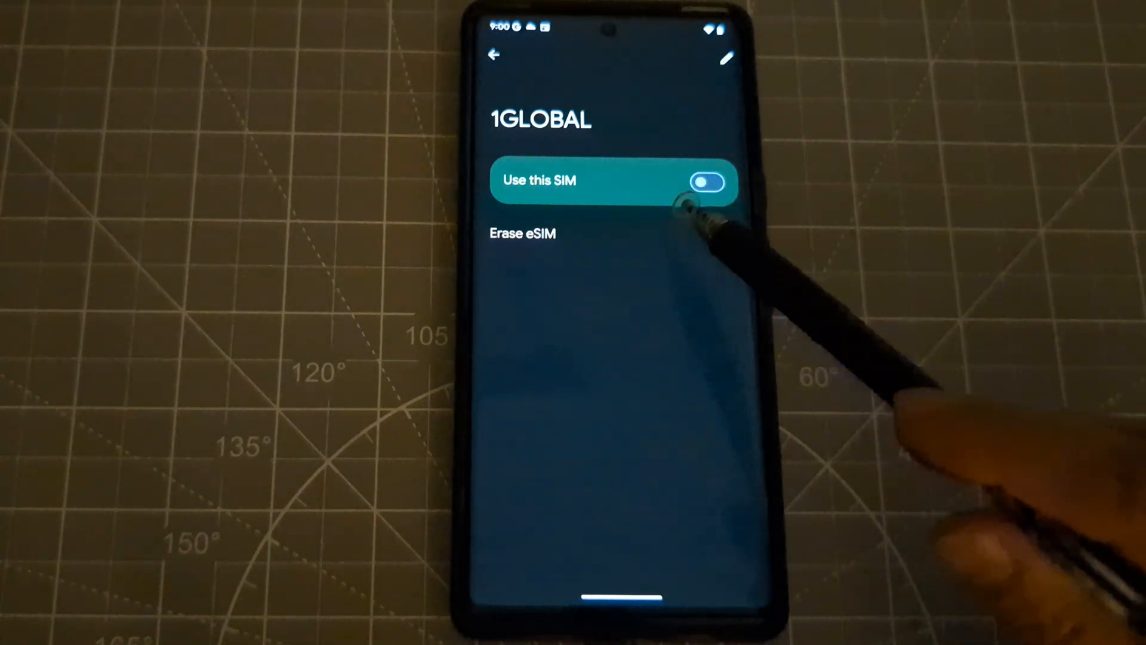
left_click(704, 181)
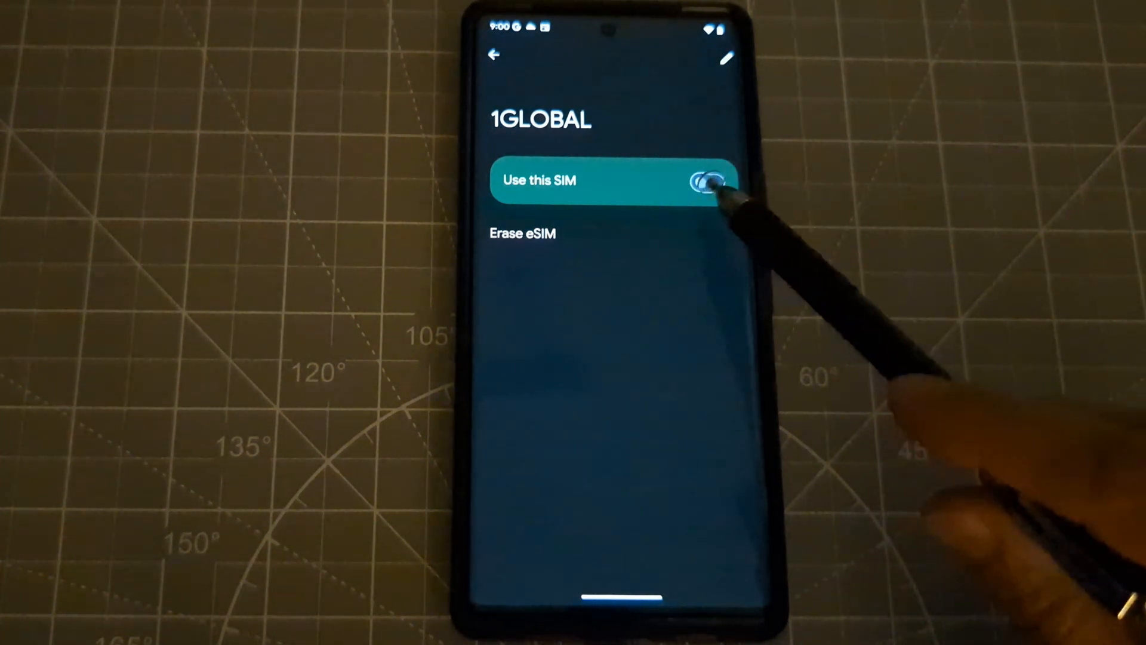
left_click(711, 181)
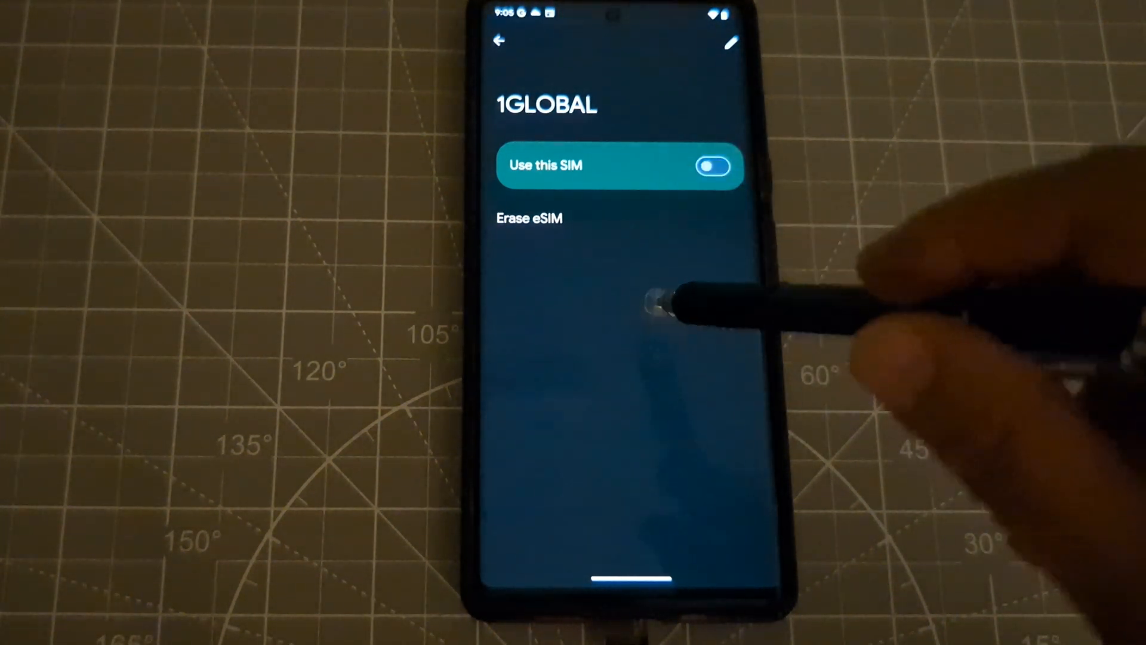
mouse_move(695, 248)
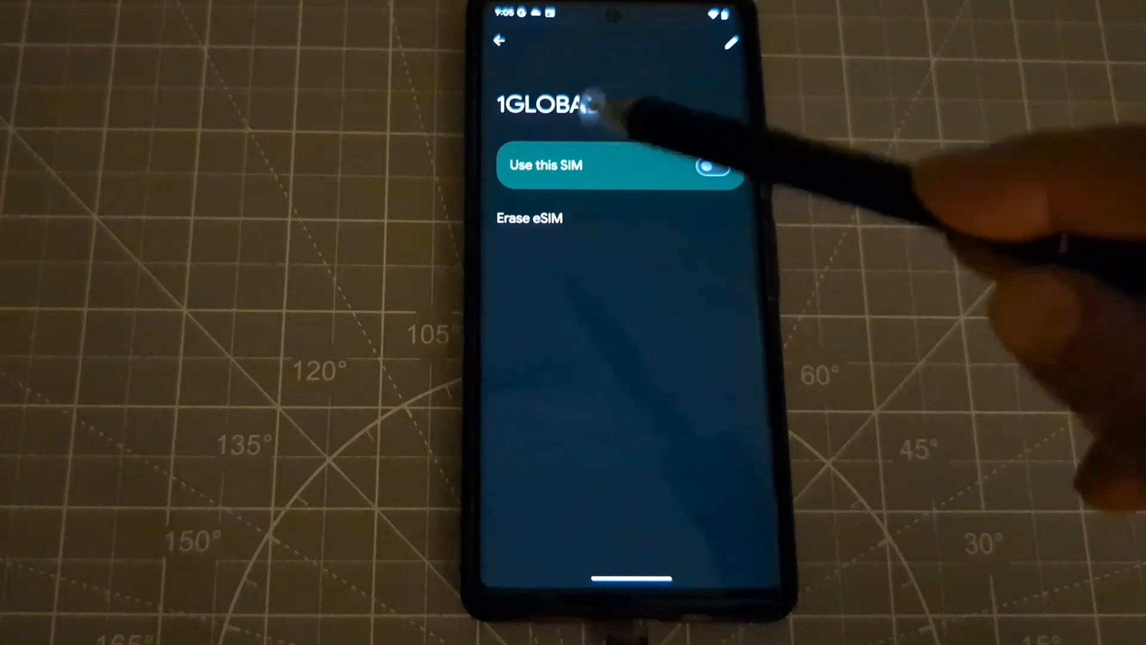
left_click(713, 166)
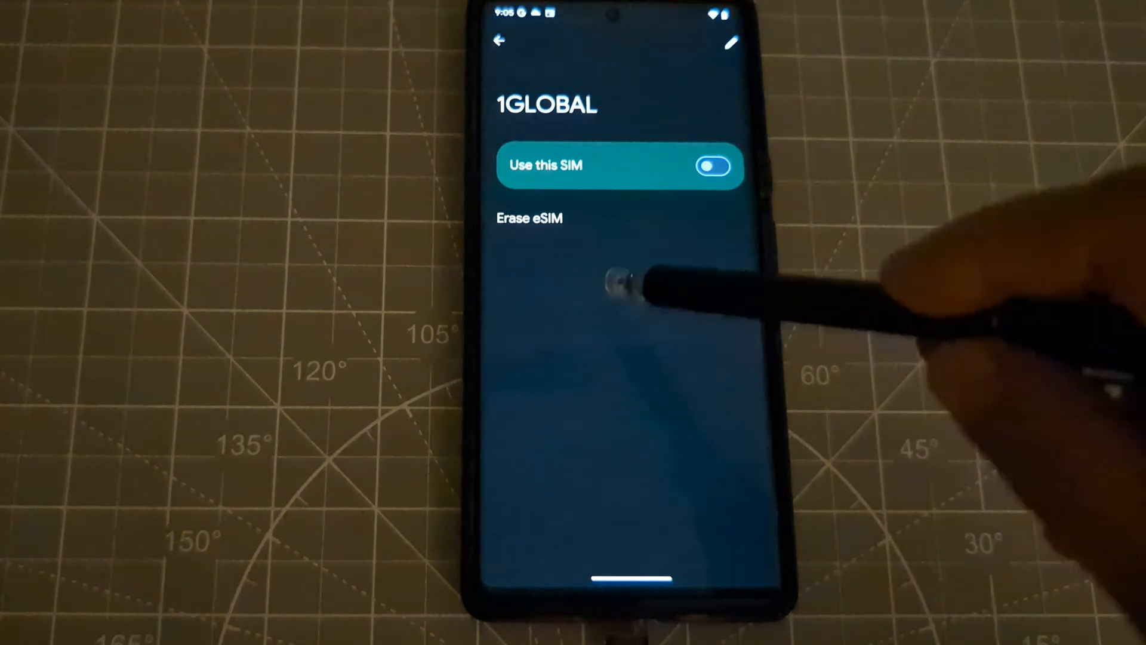
mouse_move(607, 358)
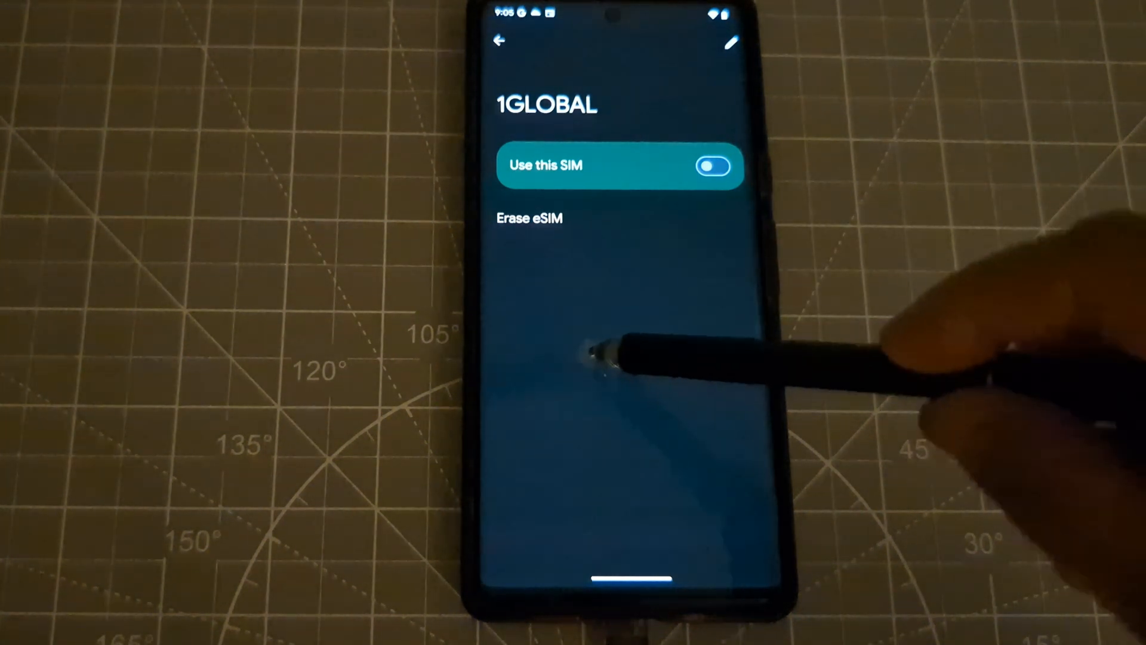